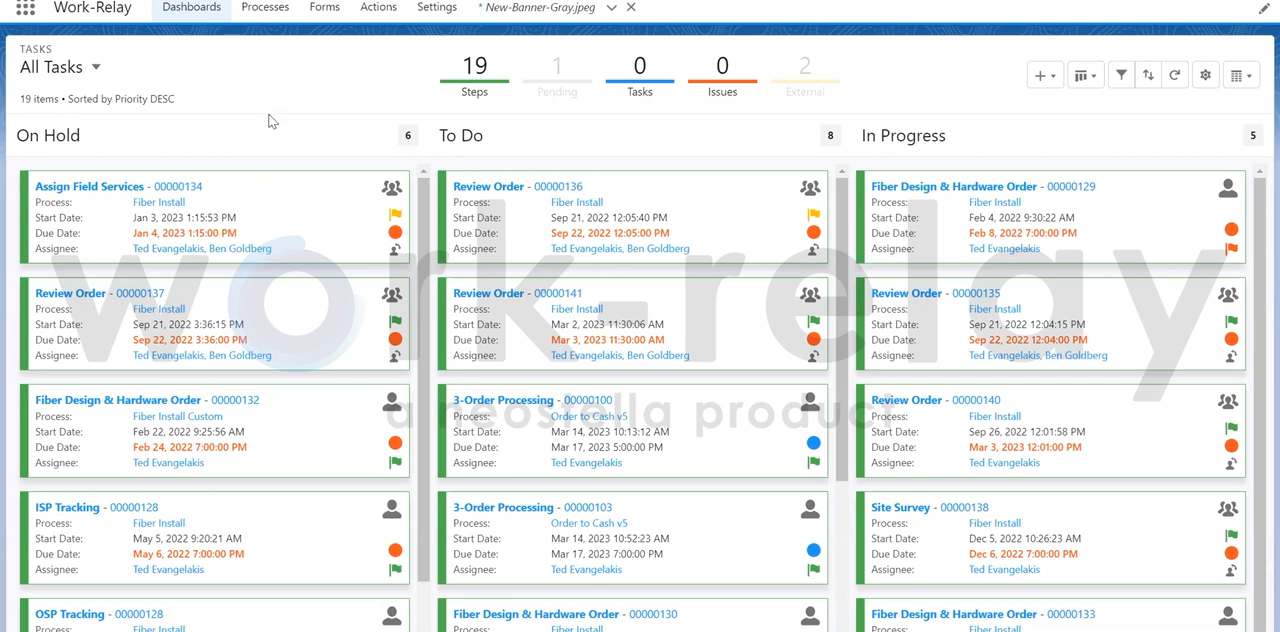
mouse_move(296, 144)
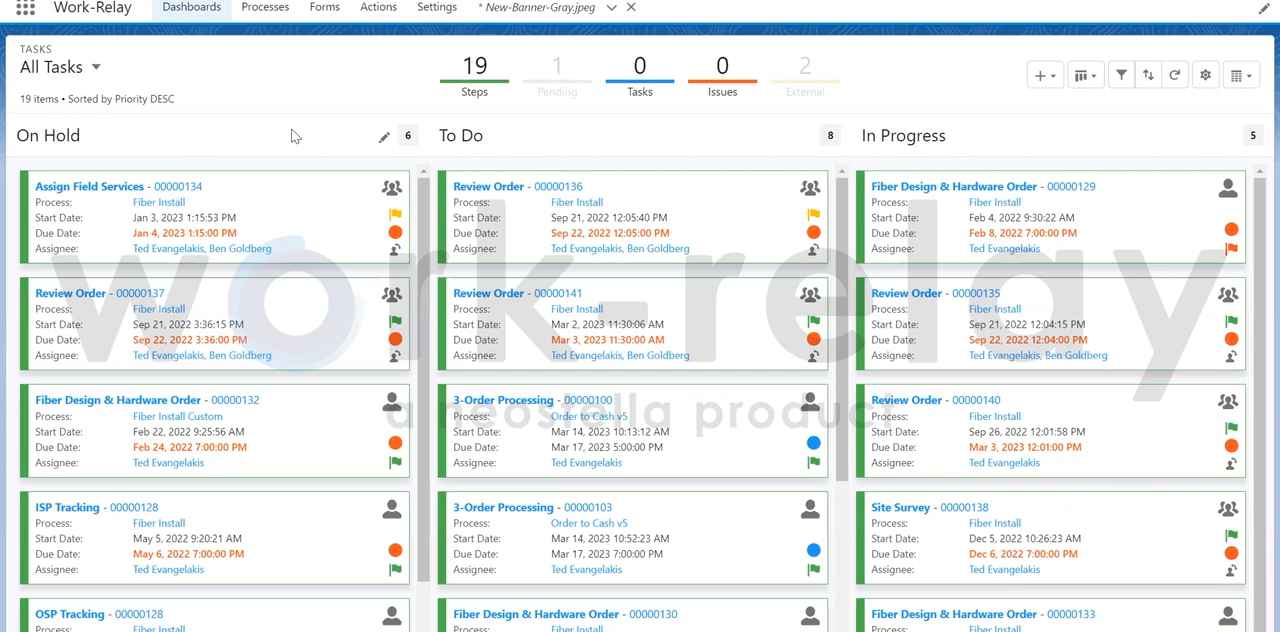
mouse_move(778, 136)
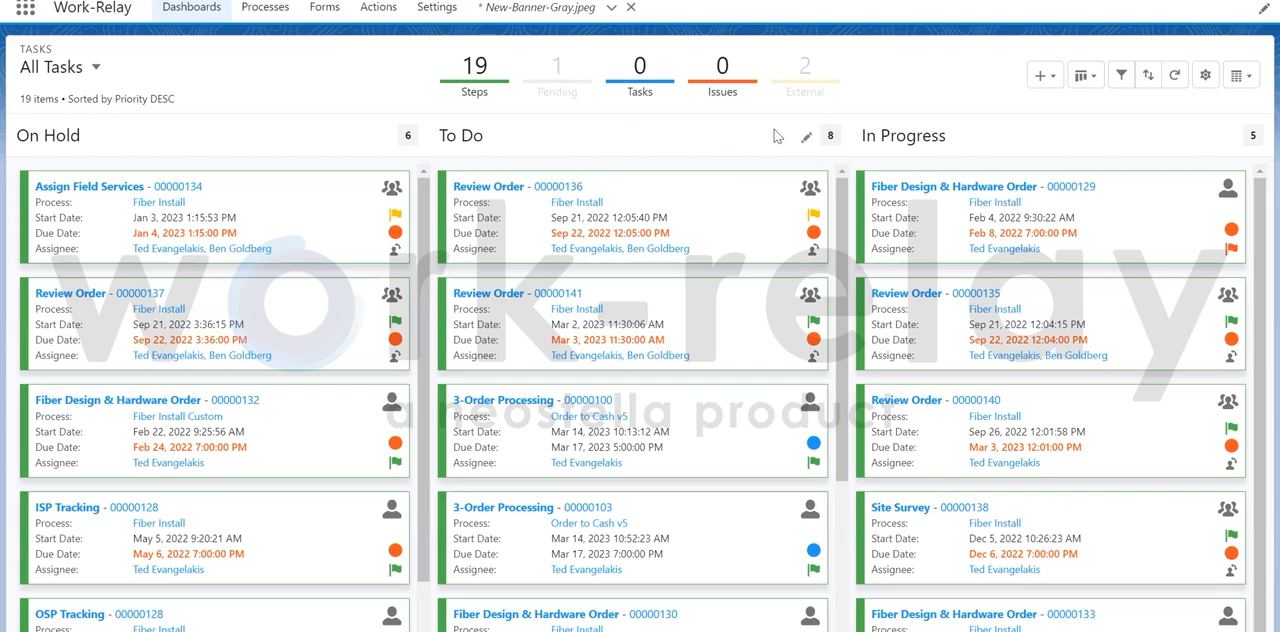
mouse_move(116, 88)
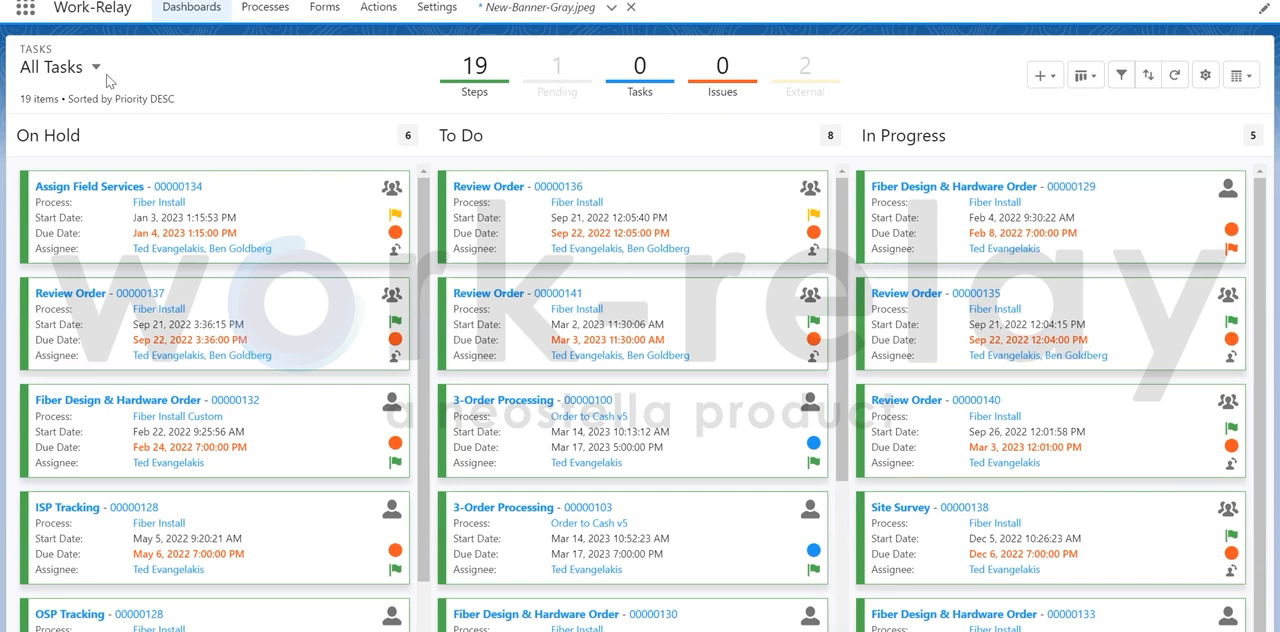
- Switch the board from All Tasks to the Order to Cash Process task list
click(96, 66)
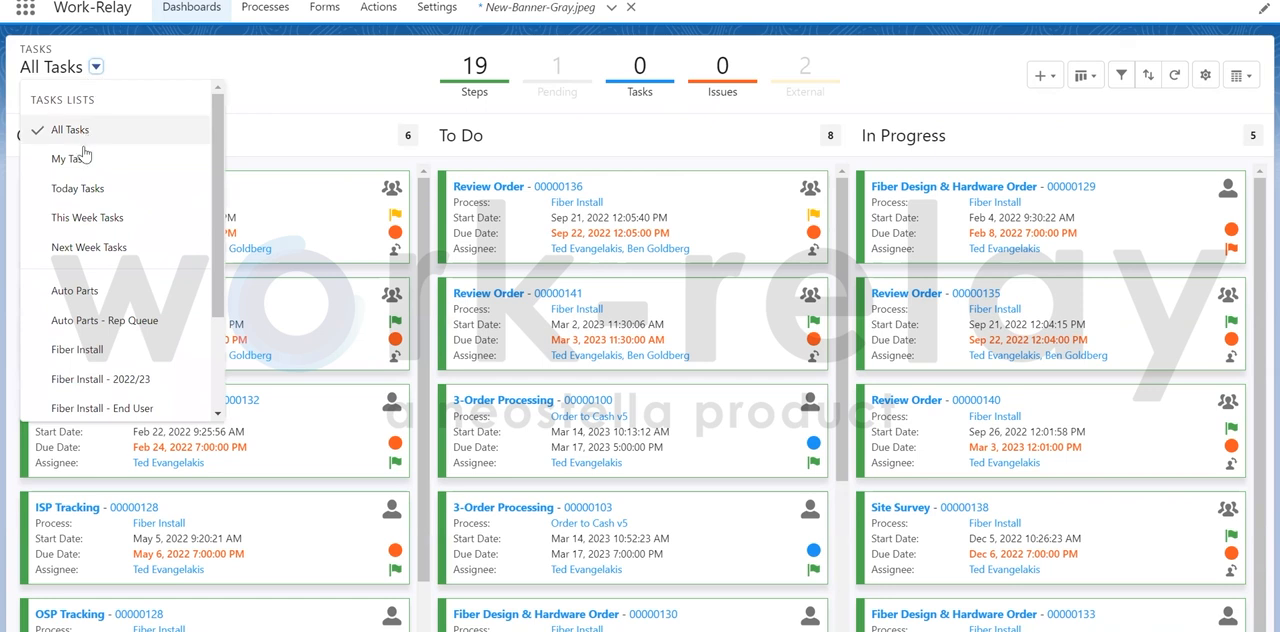
mouse_move(144, 338)
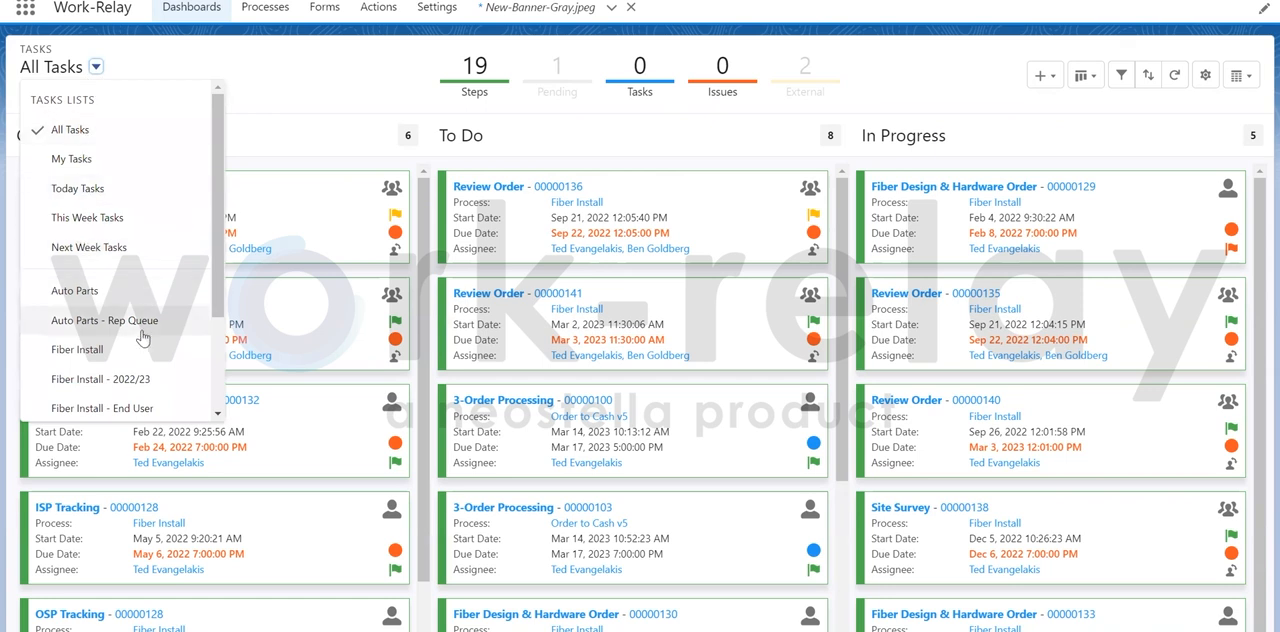
scroll(down, 3)
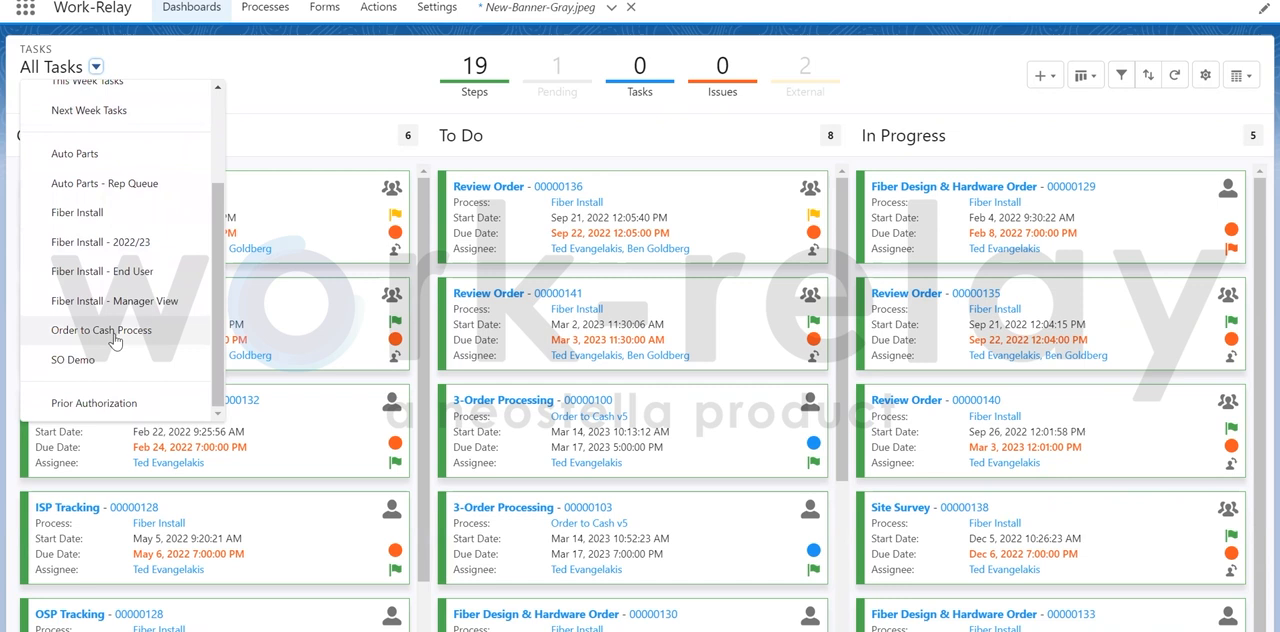
click(100, 330)
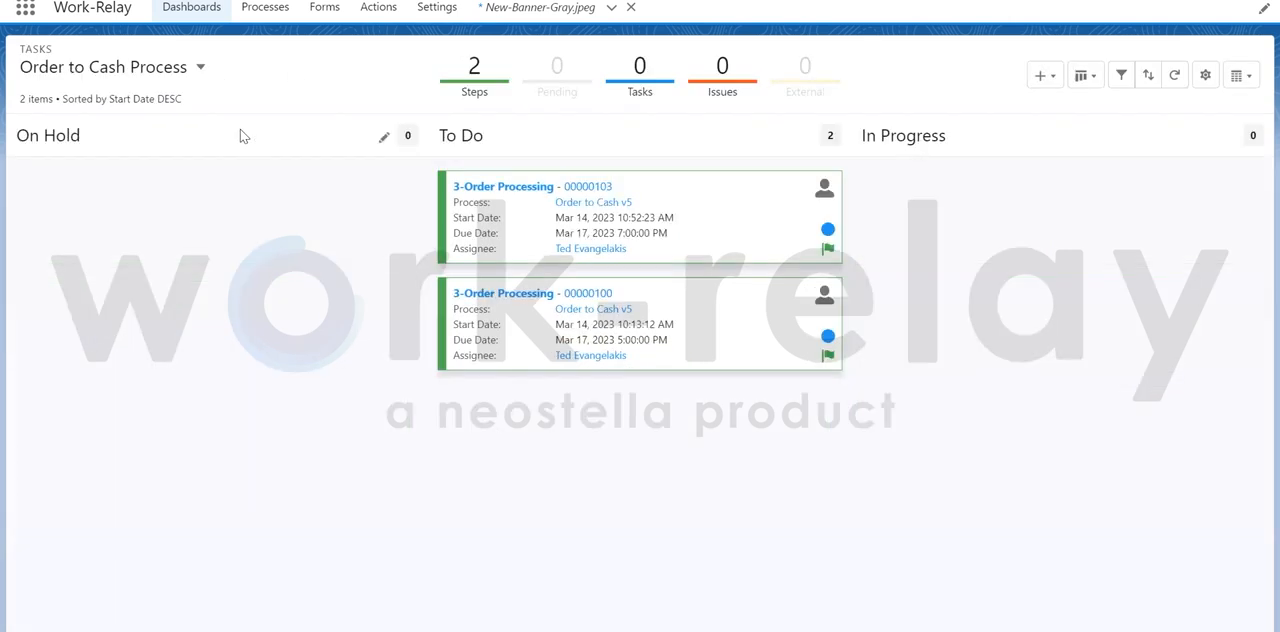
mouse_move(172, 140)
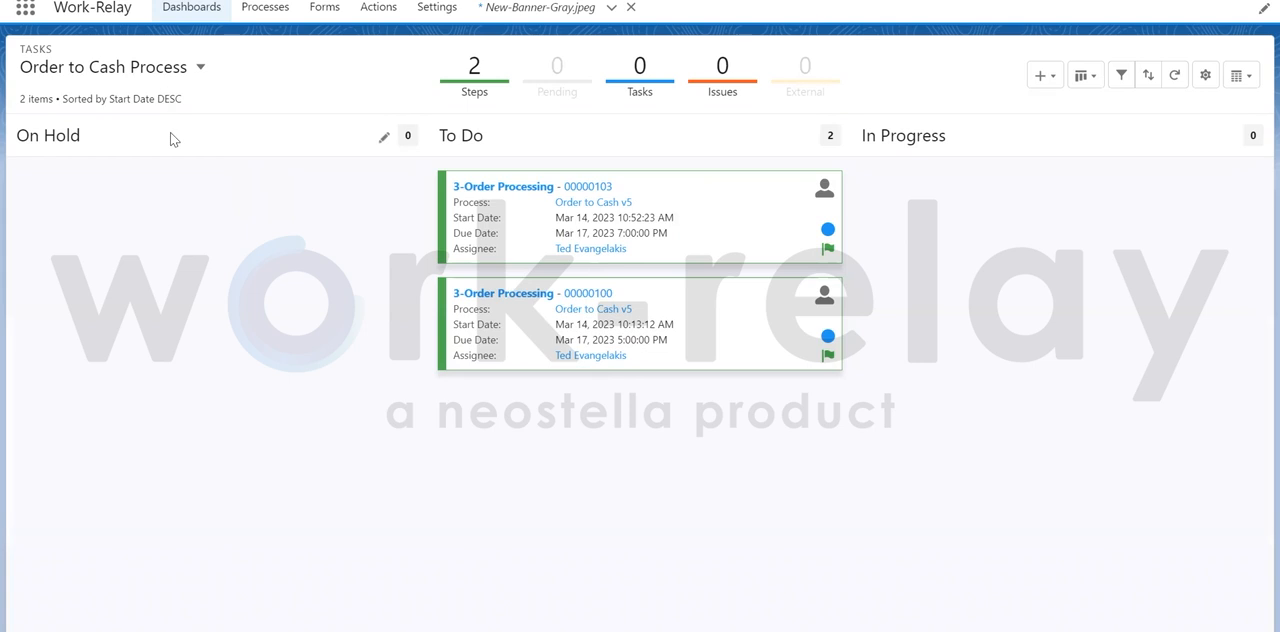
mouse_move(180, 144)
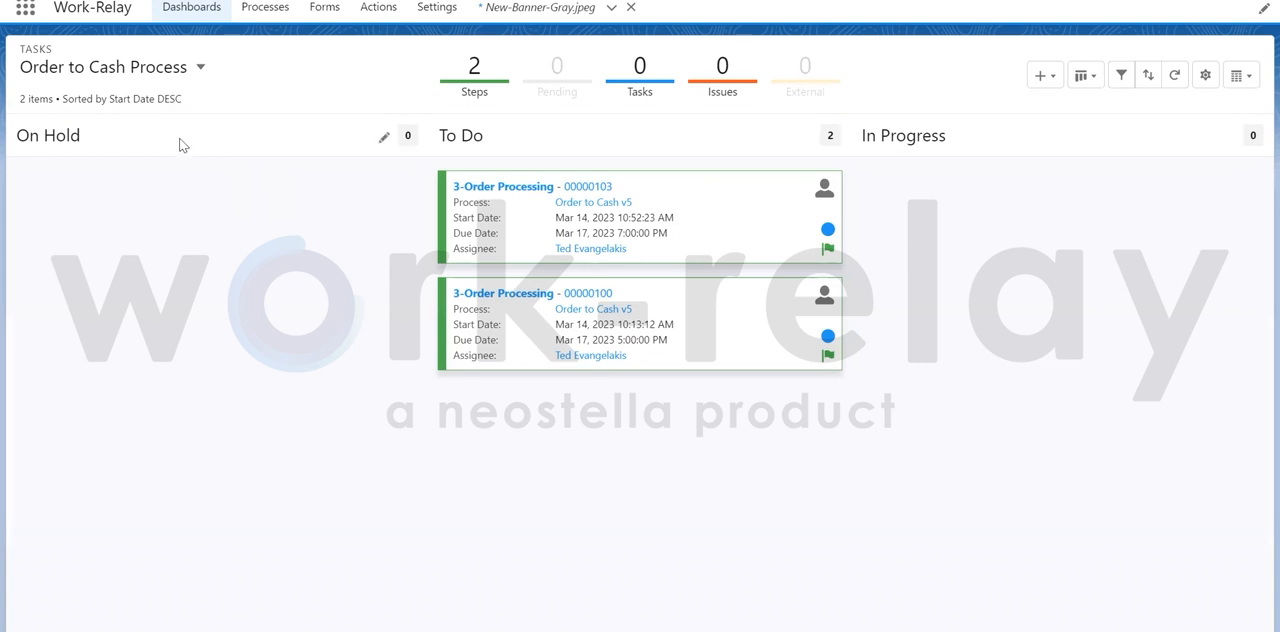
mouse_move(604, 144)
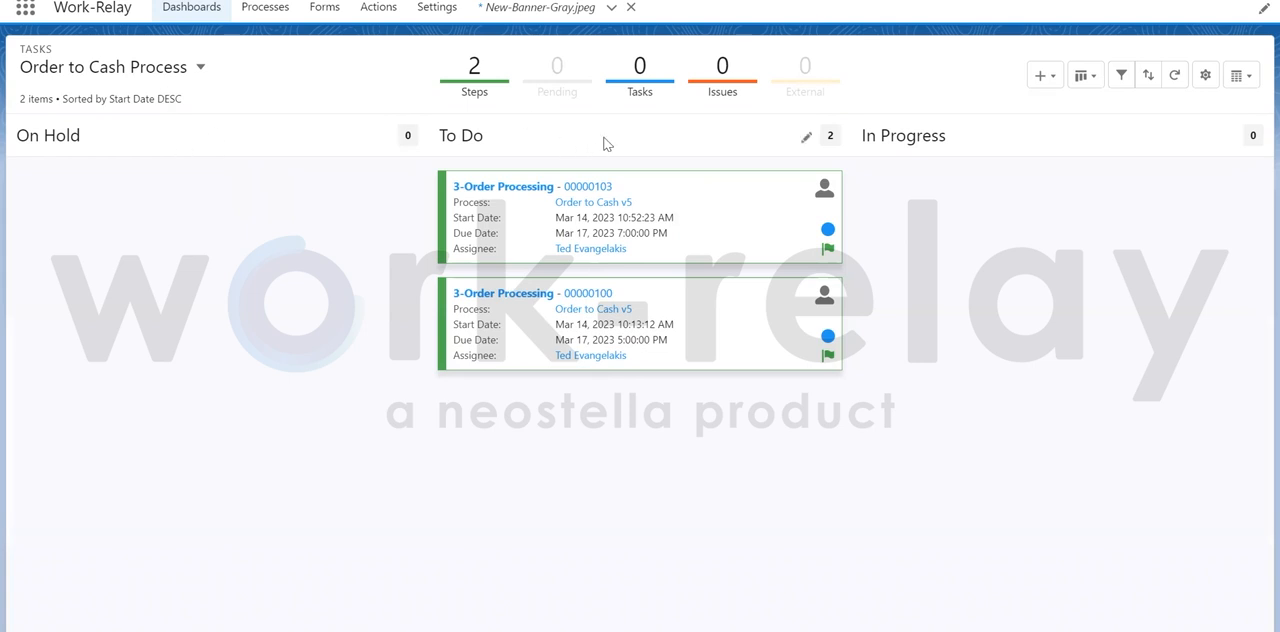
mouse_move(936, 124)
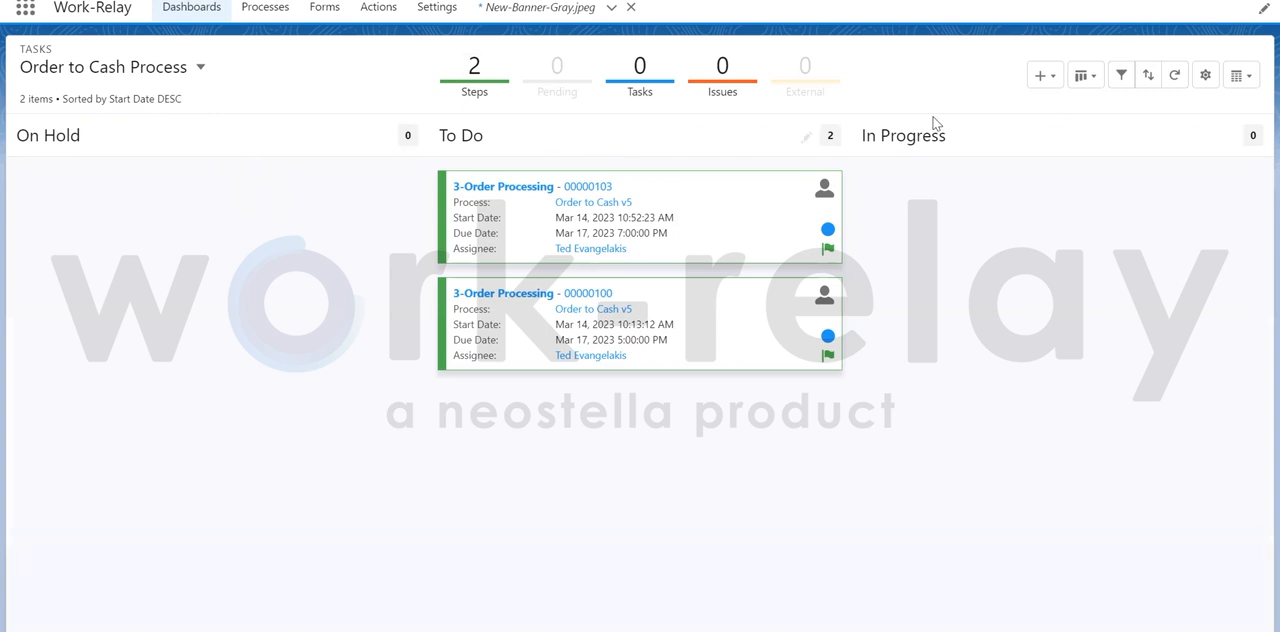
mouse_move(968, 140)
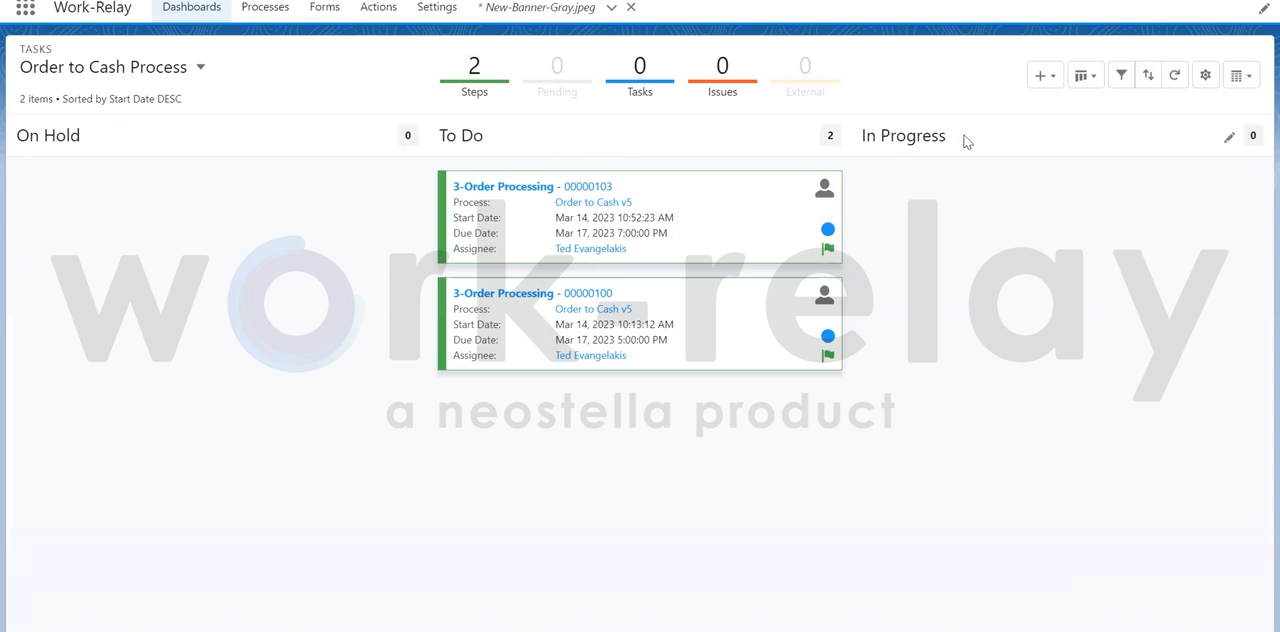
mouse_move(552, 240)
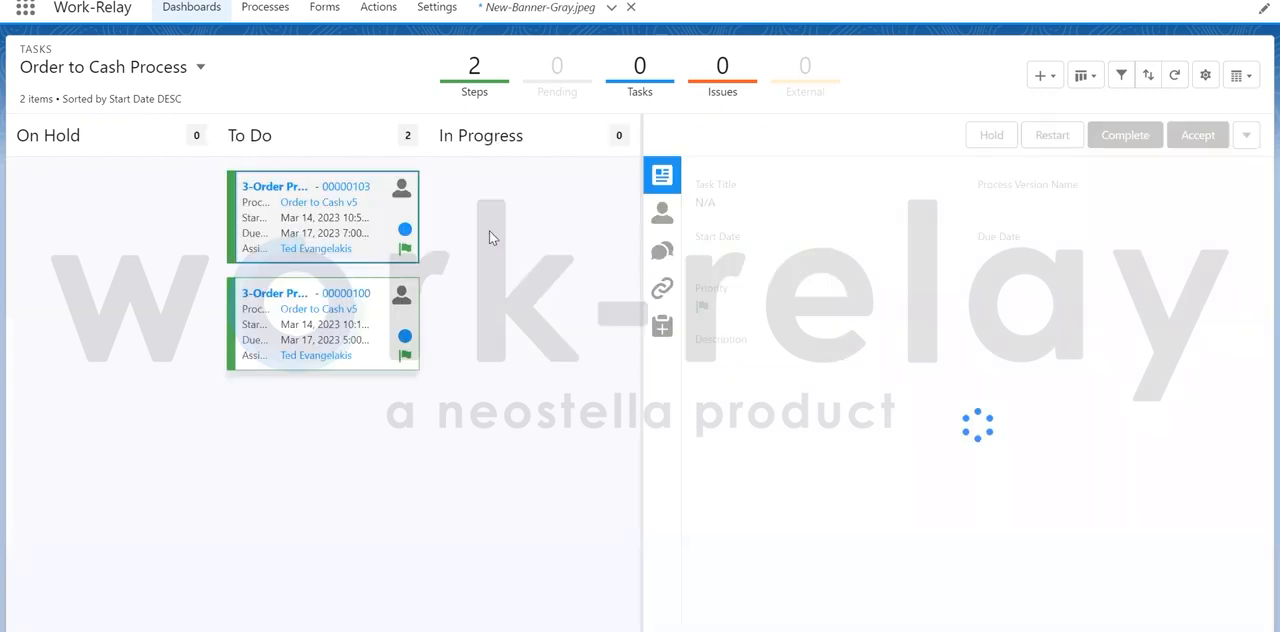
click(320, 216)
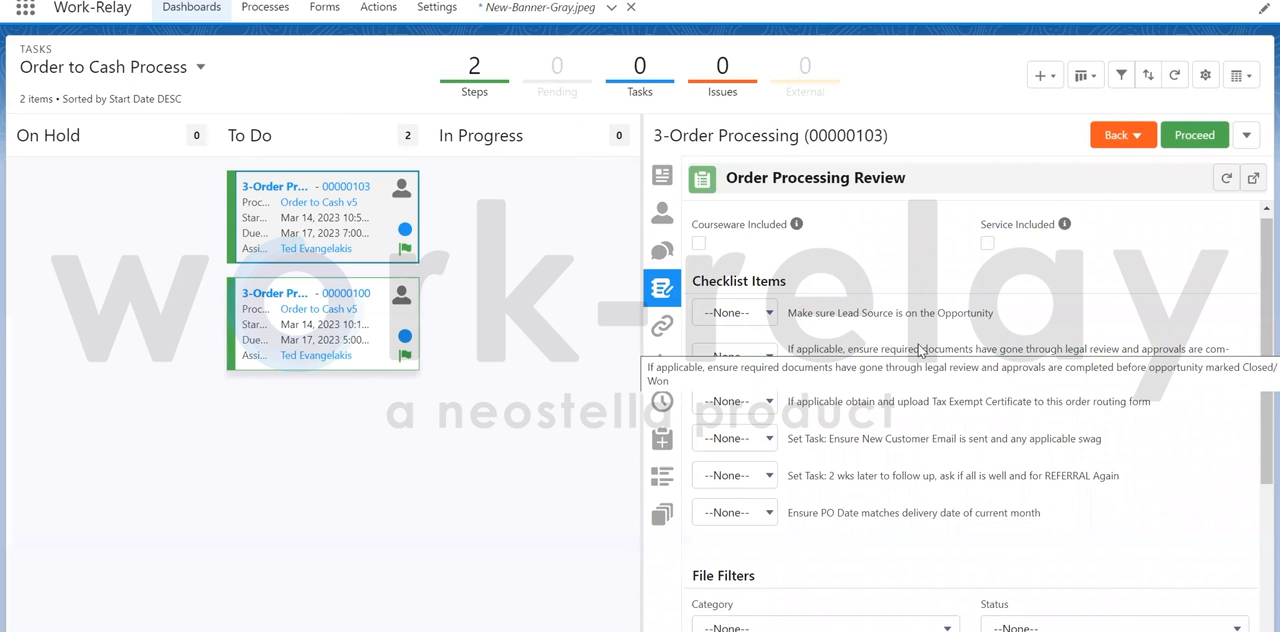
mouse_move(928, 338)
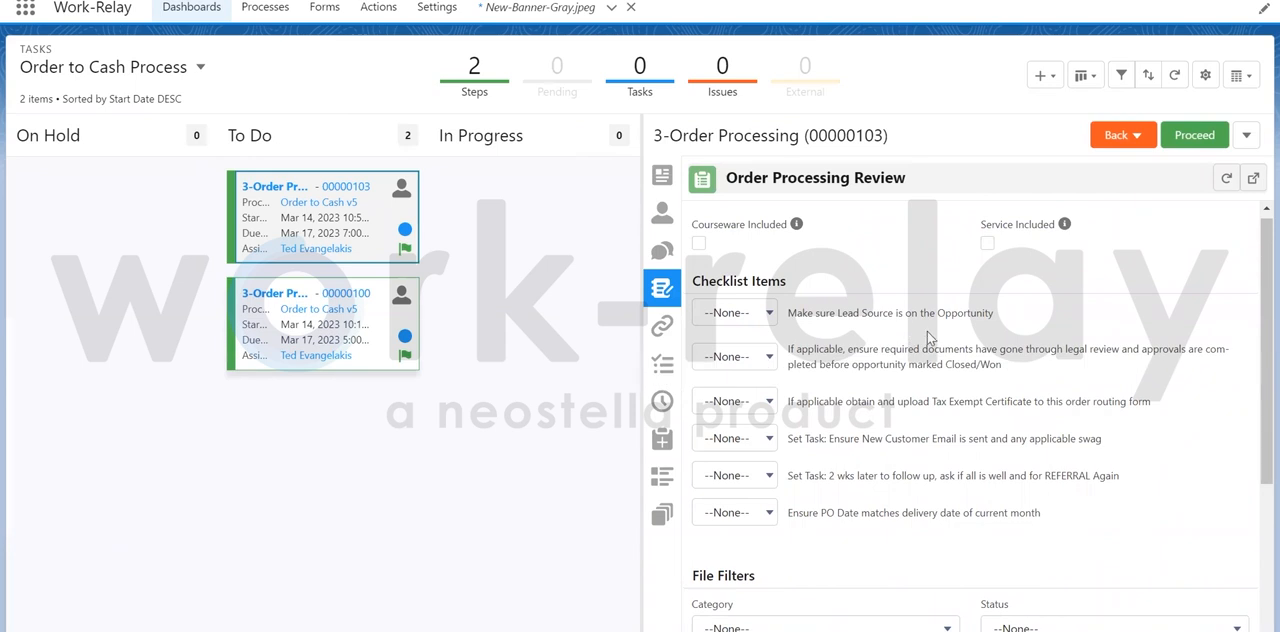
scroll(down, 3)
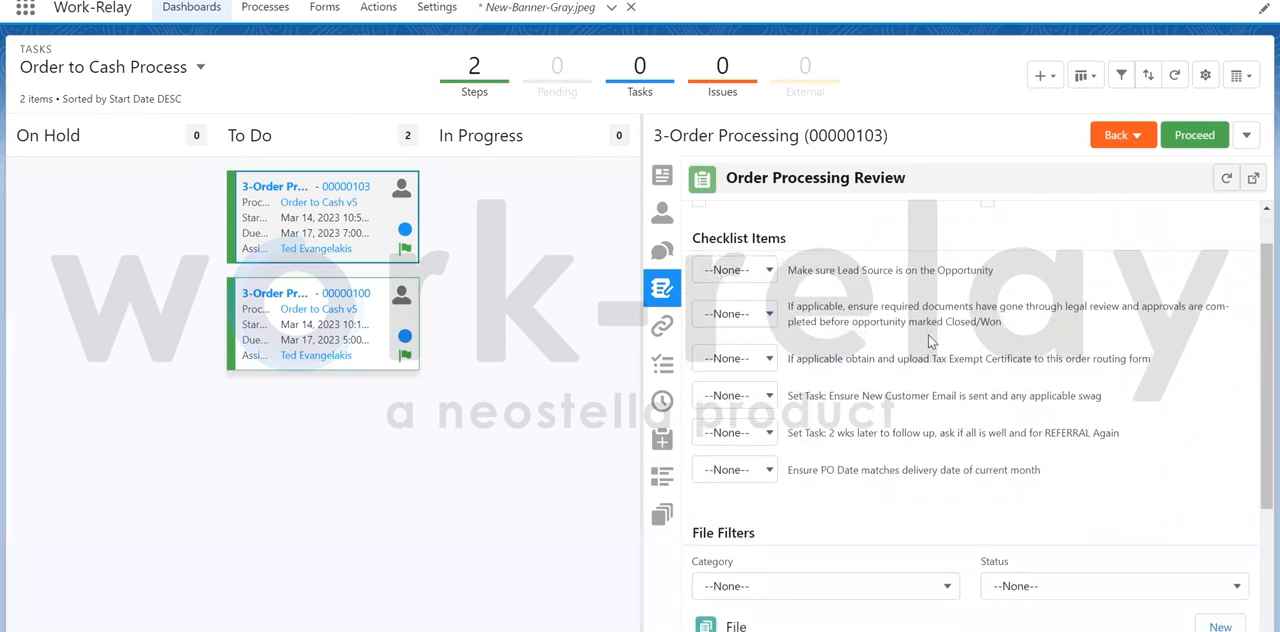
scroll(down, 3)
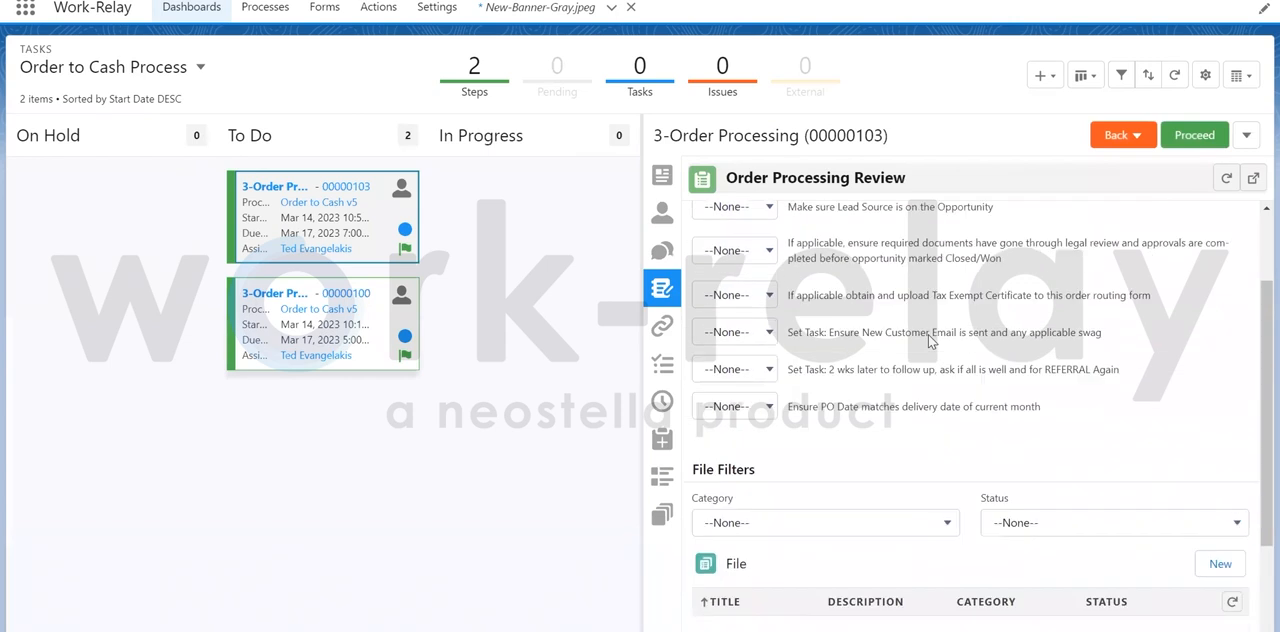
scroll(up, 3)
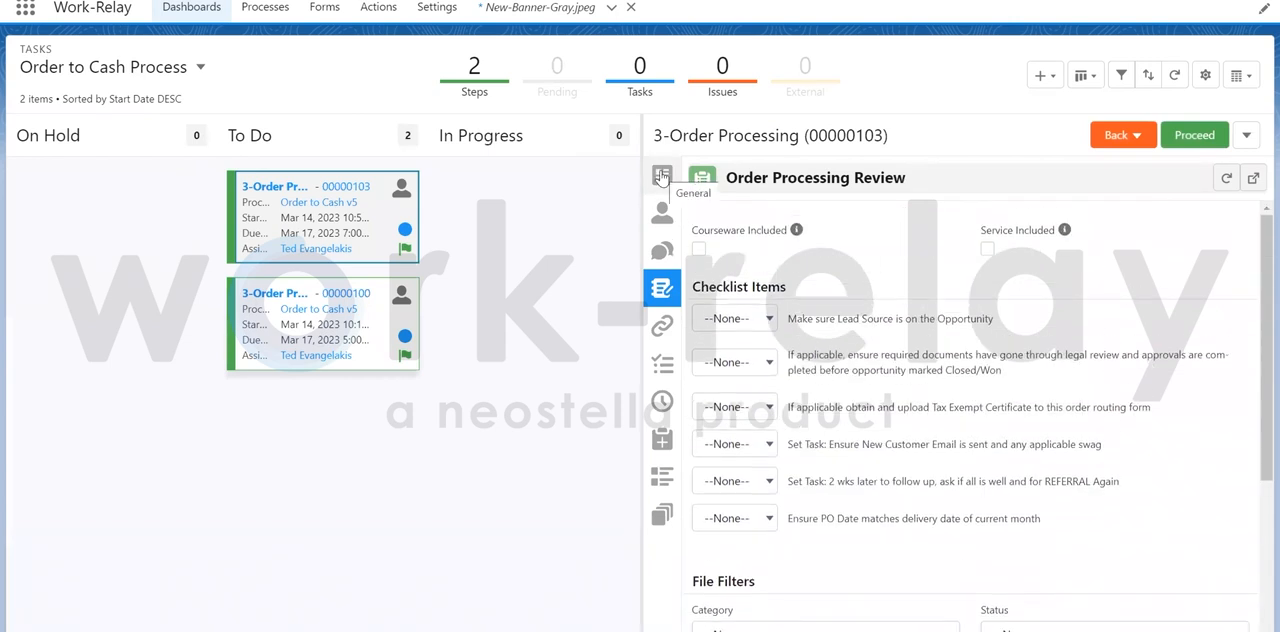
mouse_move(666, 244)
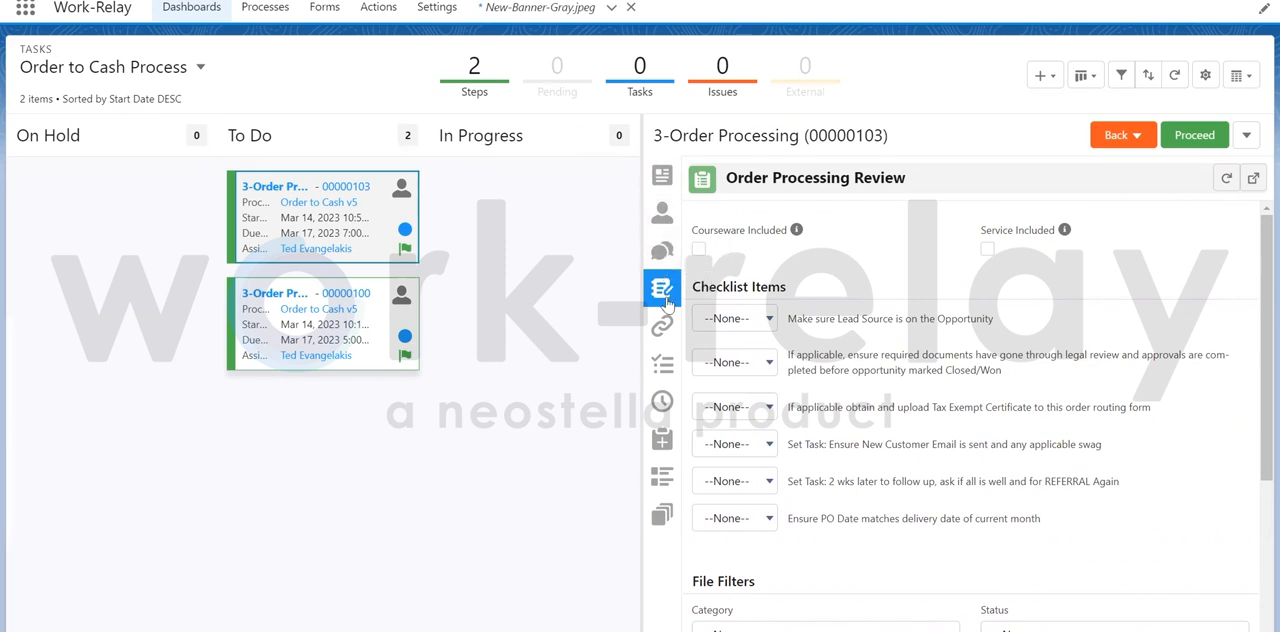
mouse_move(662, 362)
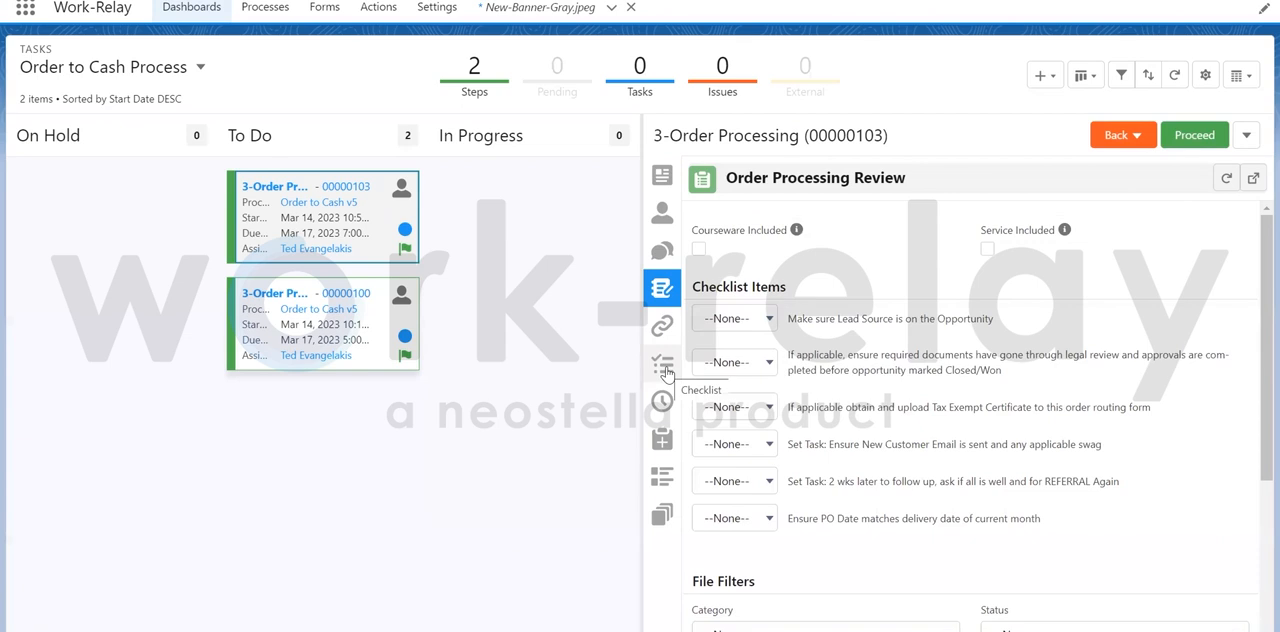
mouse_move(660, 402)
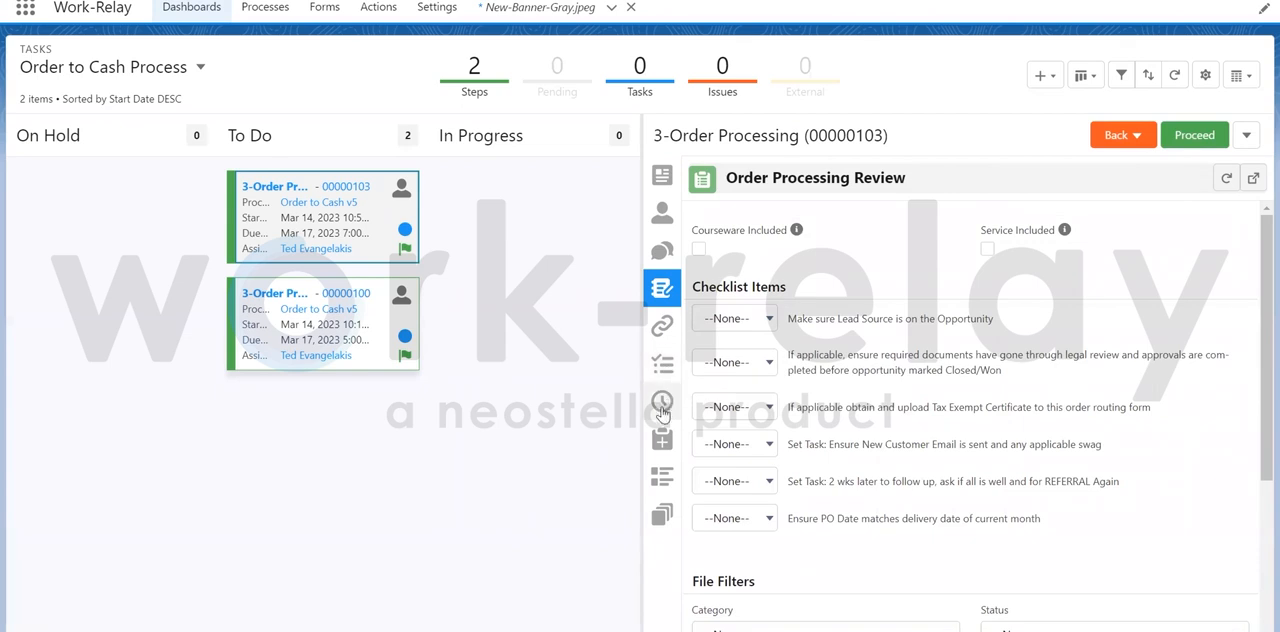
mouse_move(666, 460)
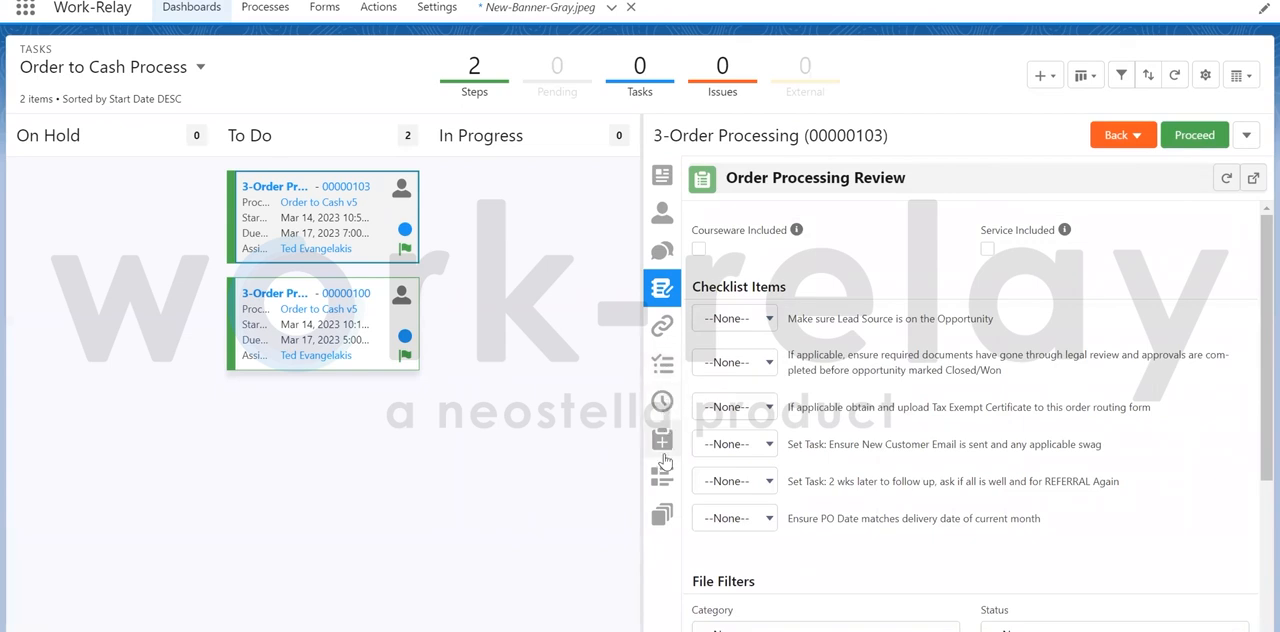
mouse_move(664, 516)
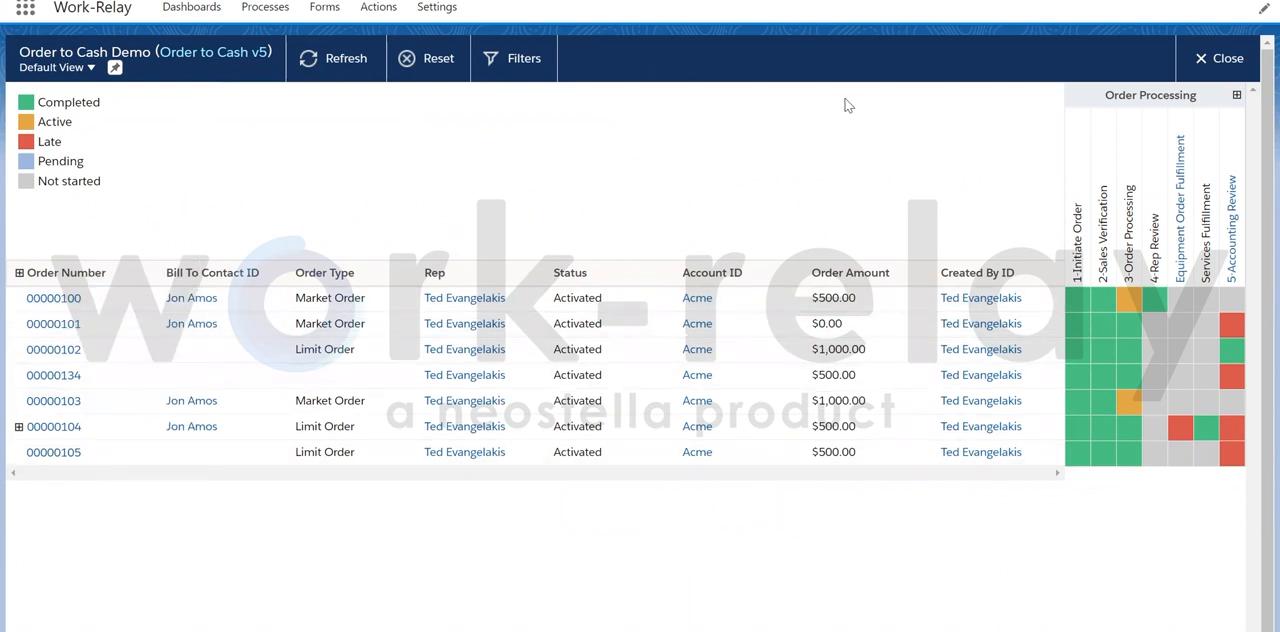
mouse_move(1076, 218)
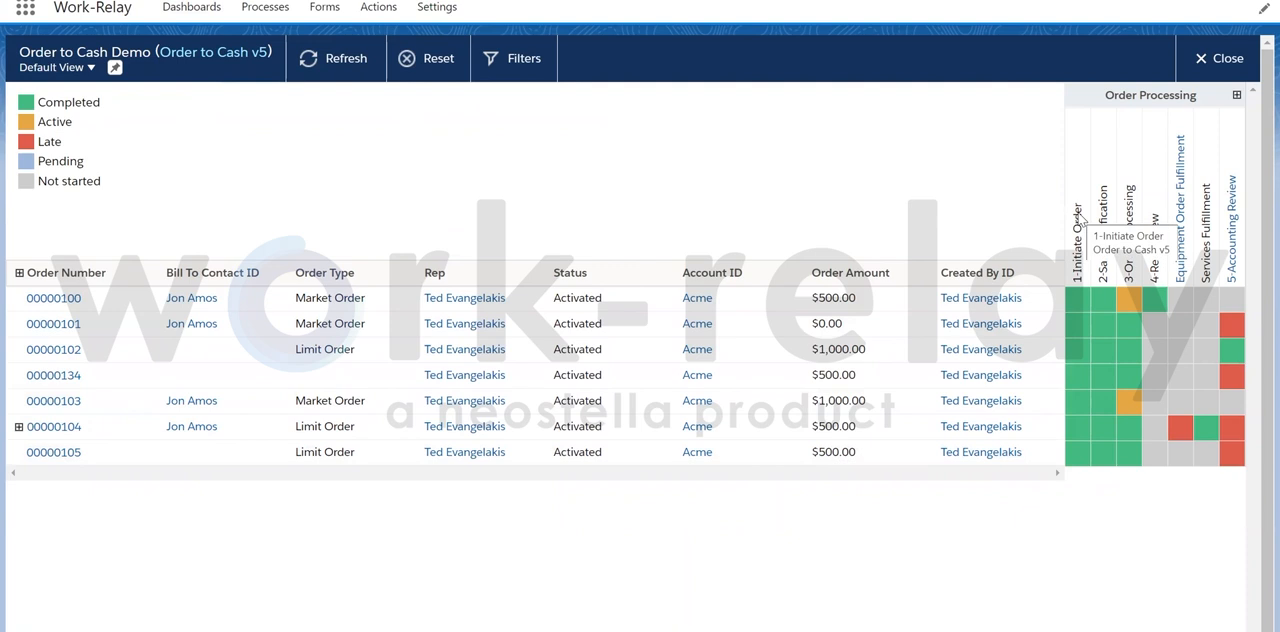
mouse_move(1236, 228)
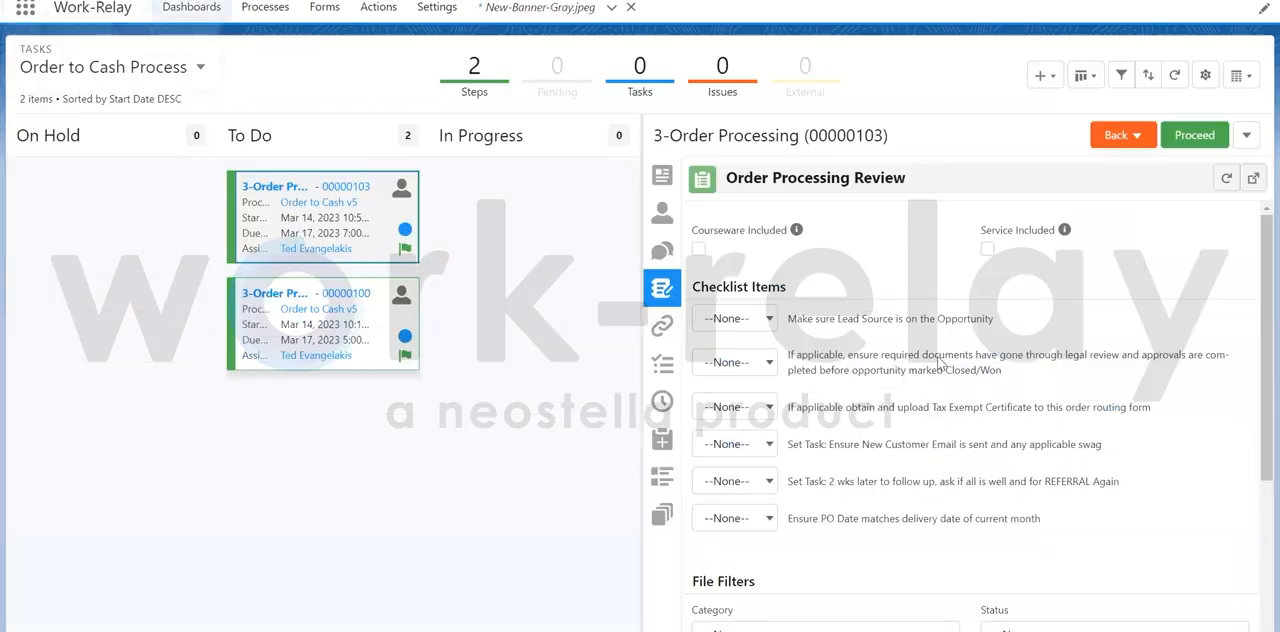
- Tick Courseware Included and Service Included and set the checklist items to Complete
click(700, 248)
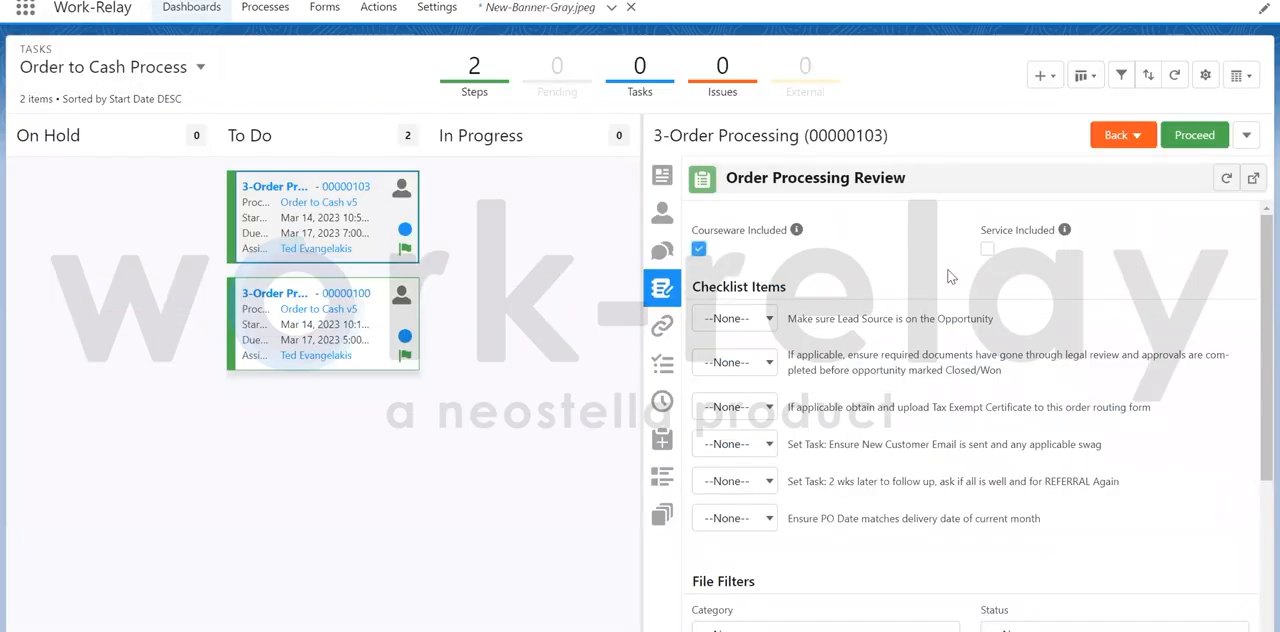
click(732, 318)
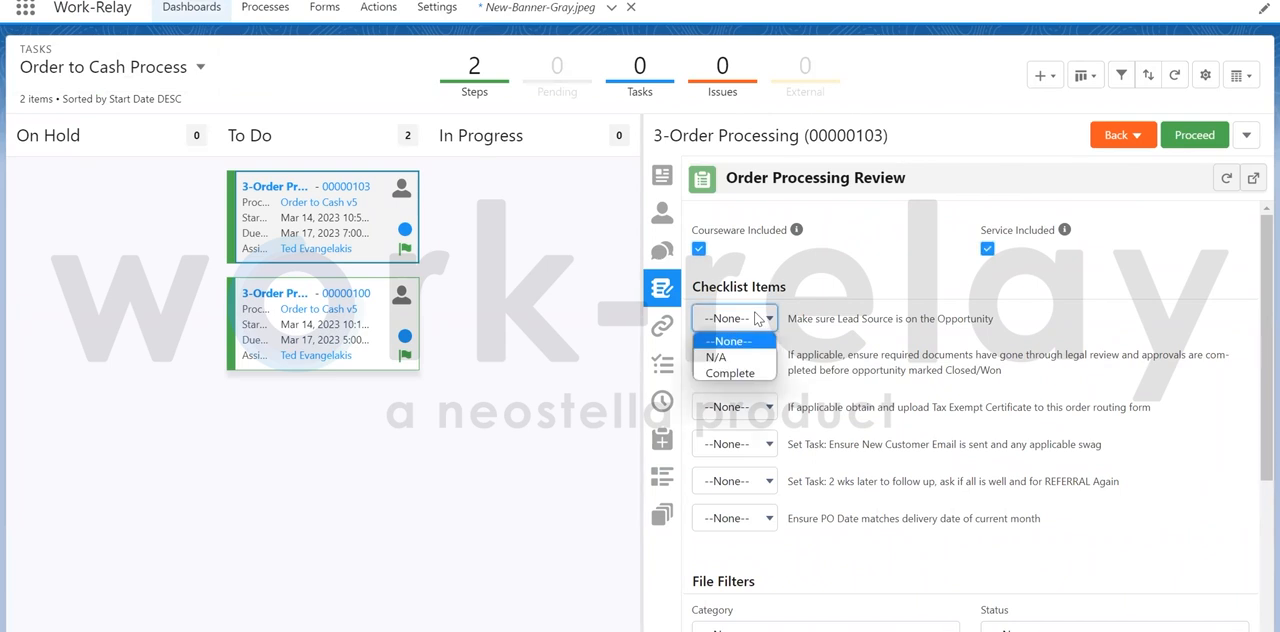
click(734, 372)
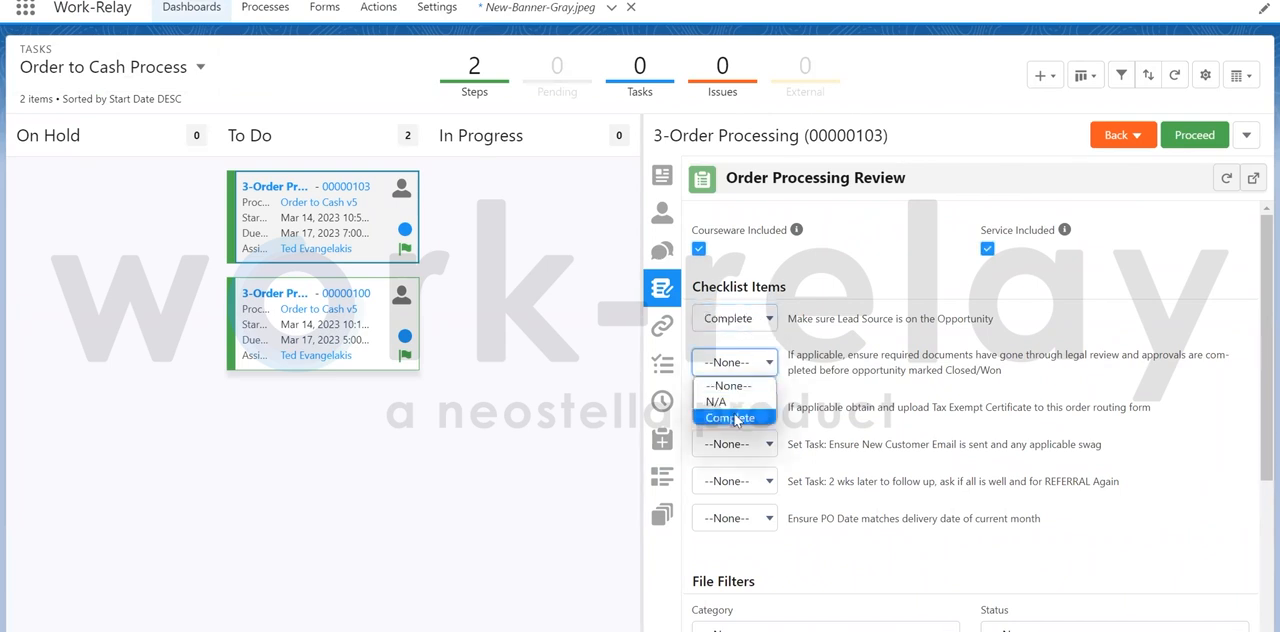
click(728, 416)
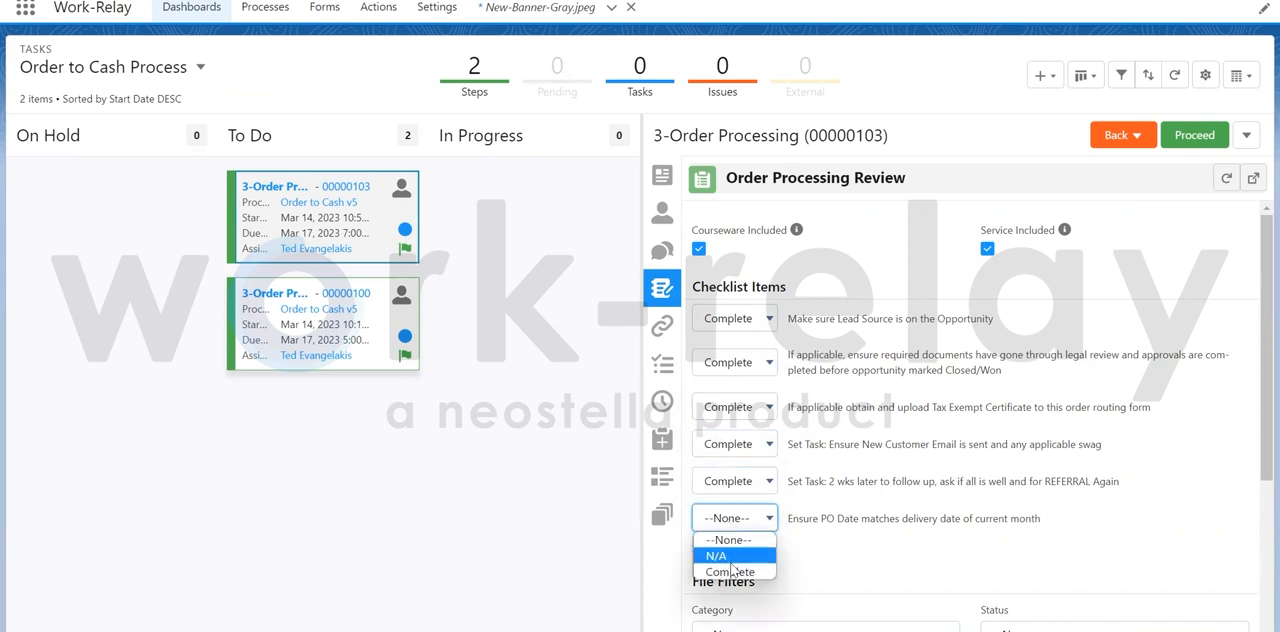
click(728, 572)
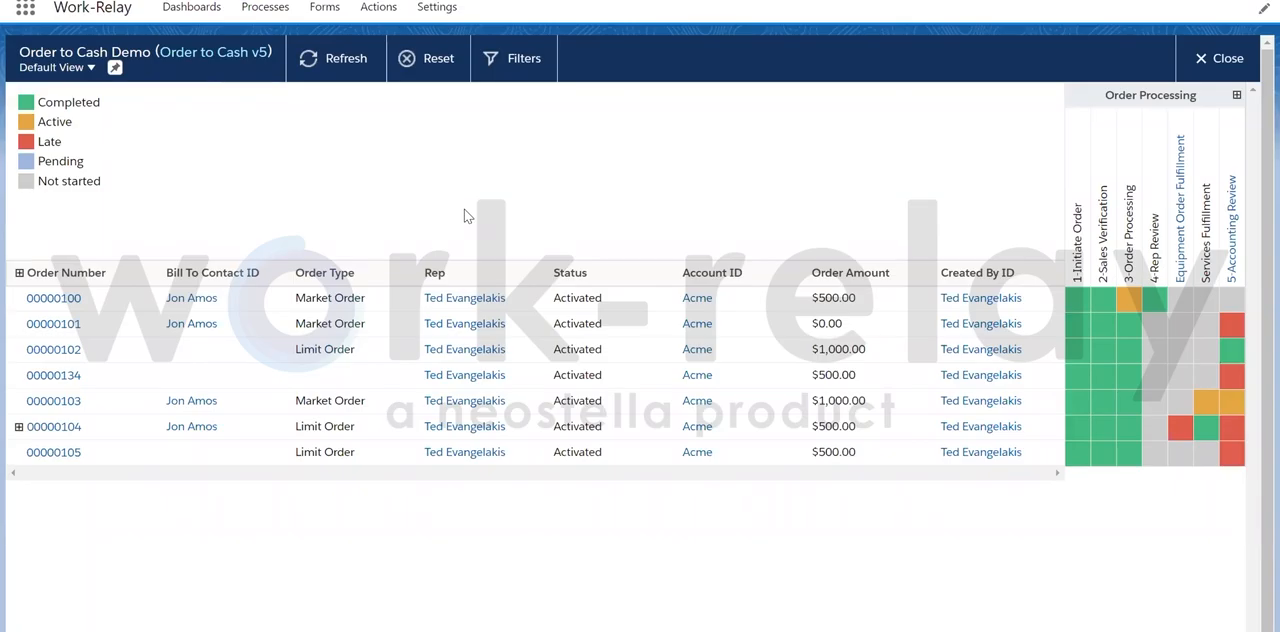
mouse_move(290, 192)
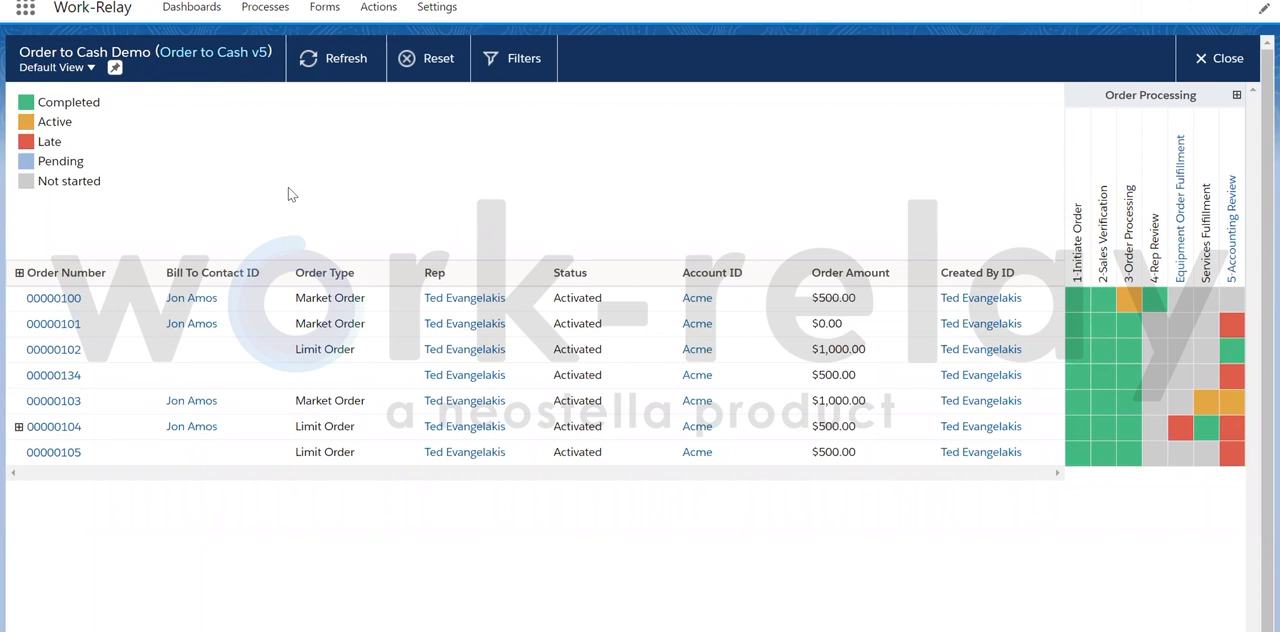
mouse_move(628, 188)
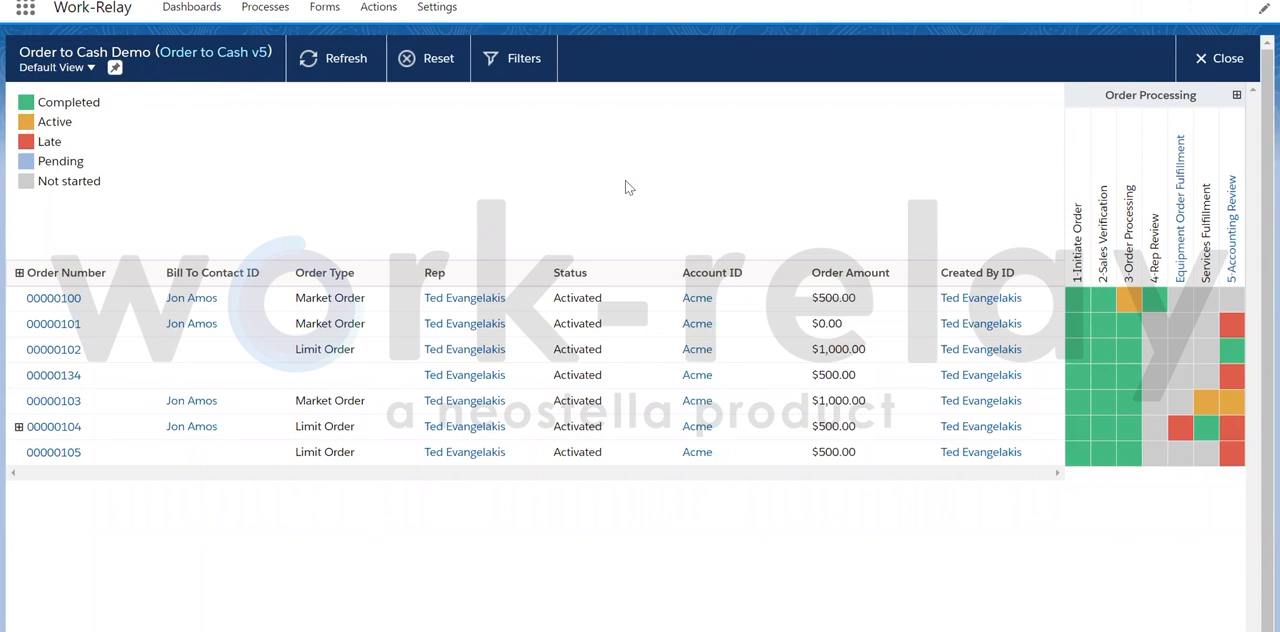
mouse_move(1128, 426)
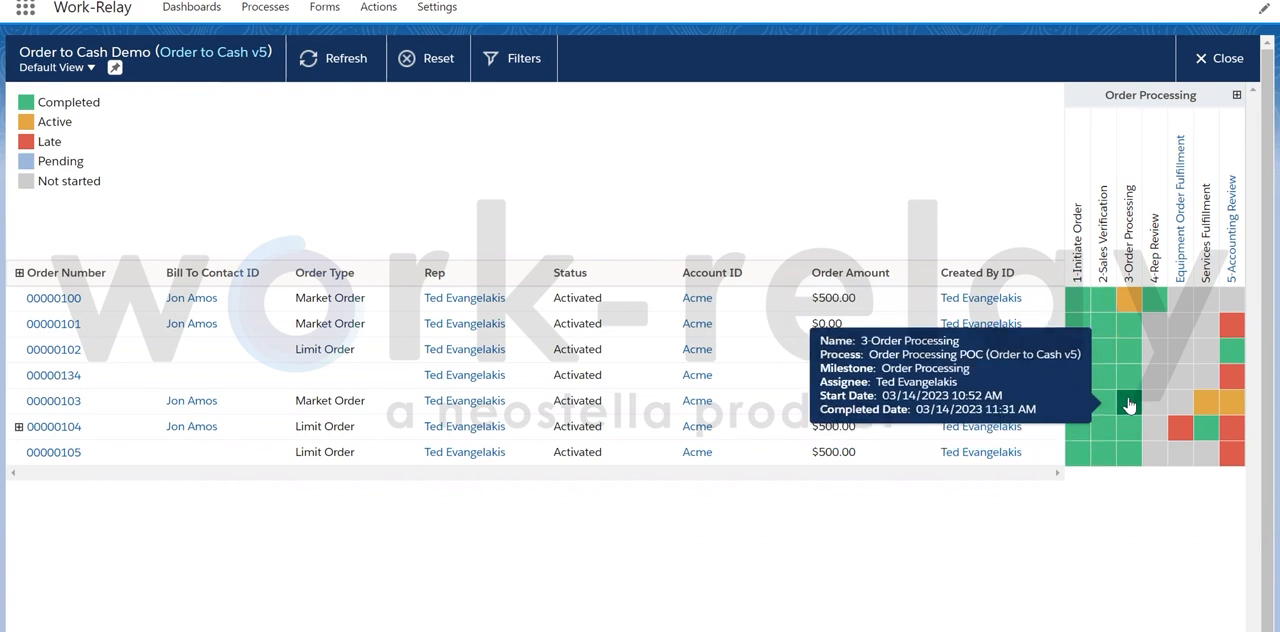
mouse_move(1104, 404)
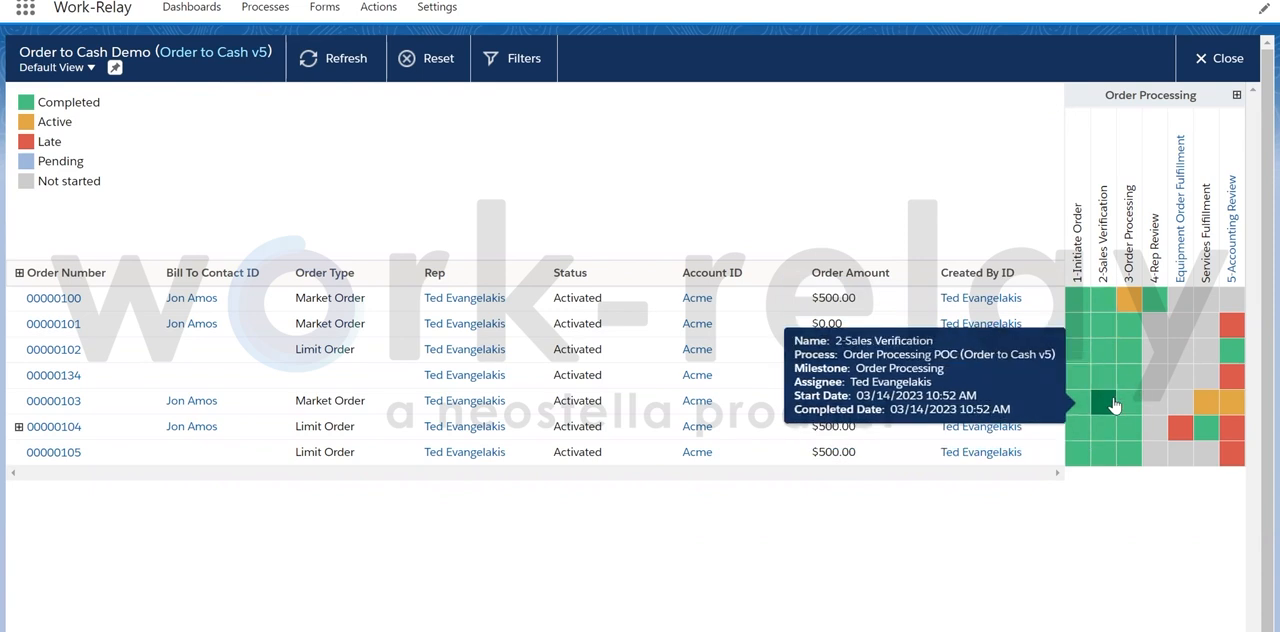